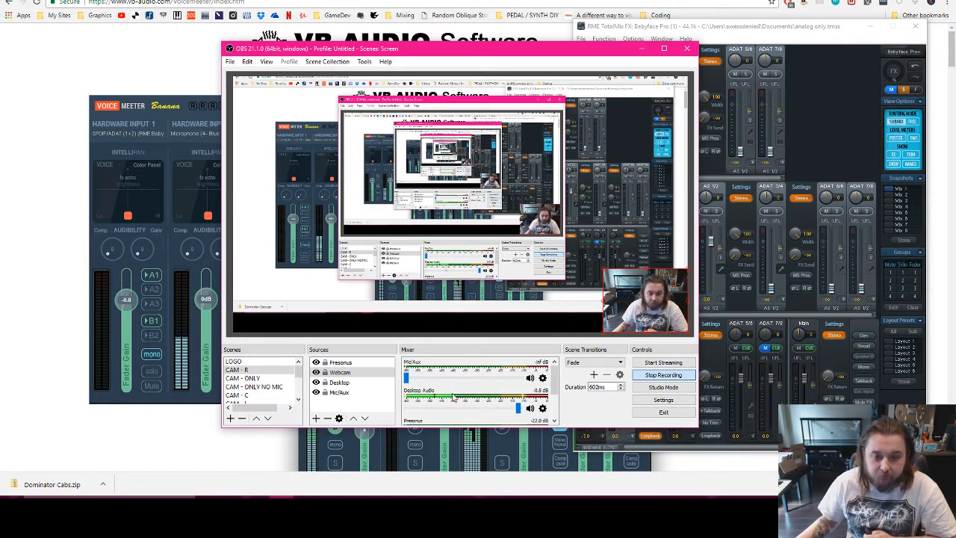
# Minimize OBS and open the VB-CABLE Virtual Audio Cable page on vb-audio.com
pyautogui.click(340, 372)
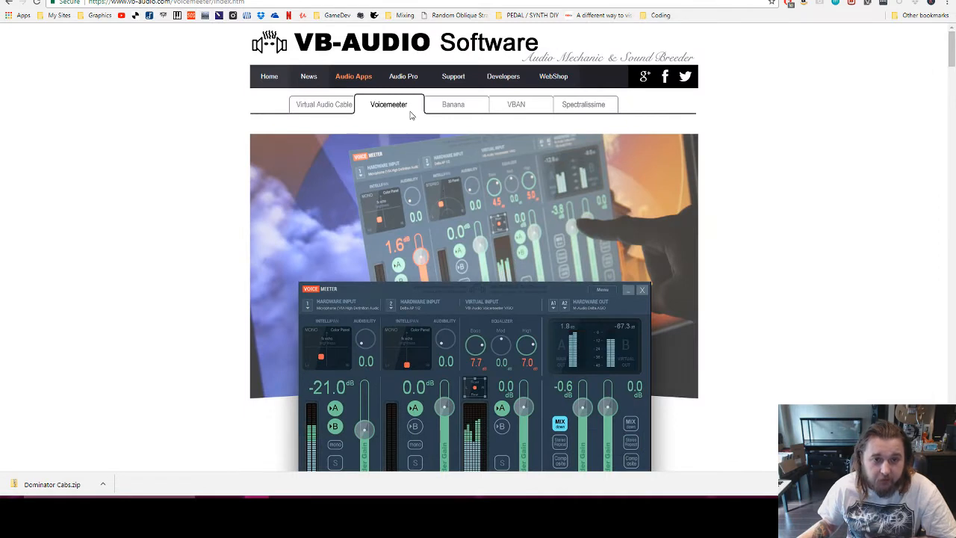
pyautogui.moveTo(410, 113)
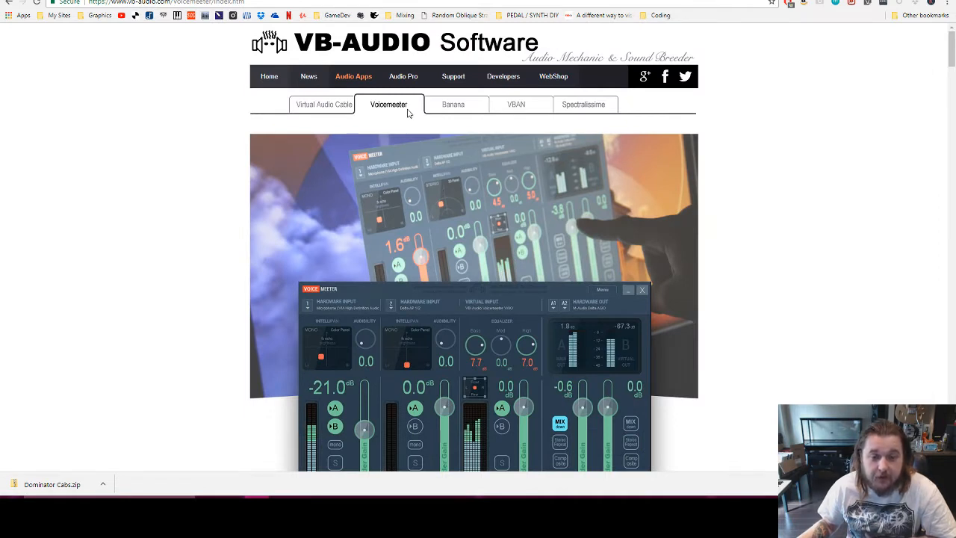
pyautogui.moveTo(406, 113)
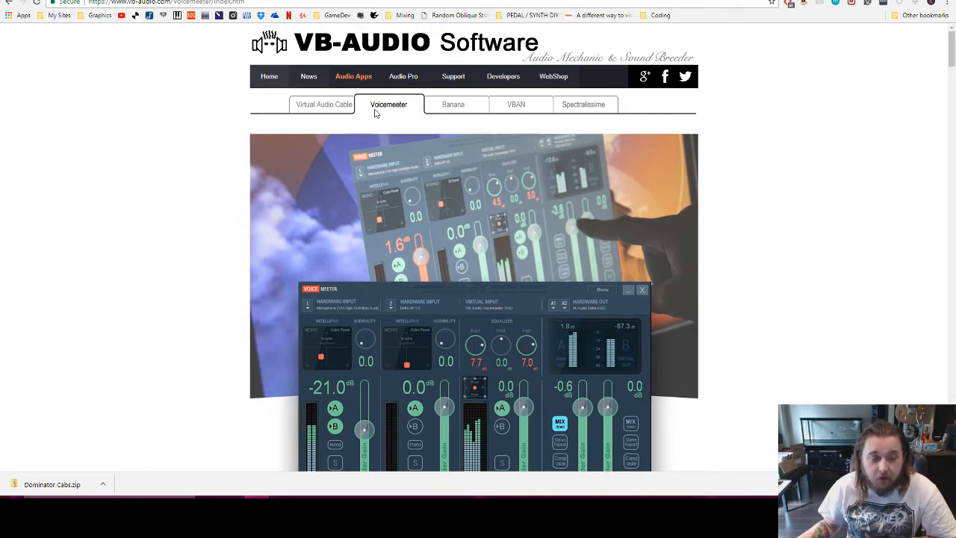
pyautogui.moveTo(469, 231)
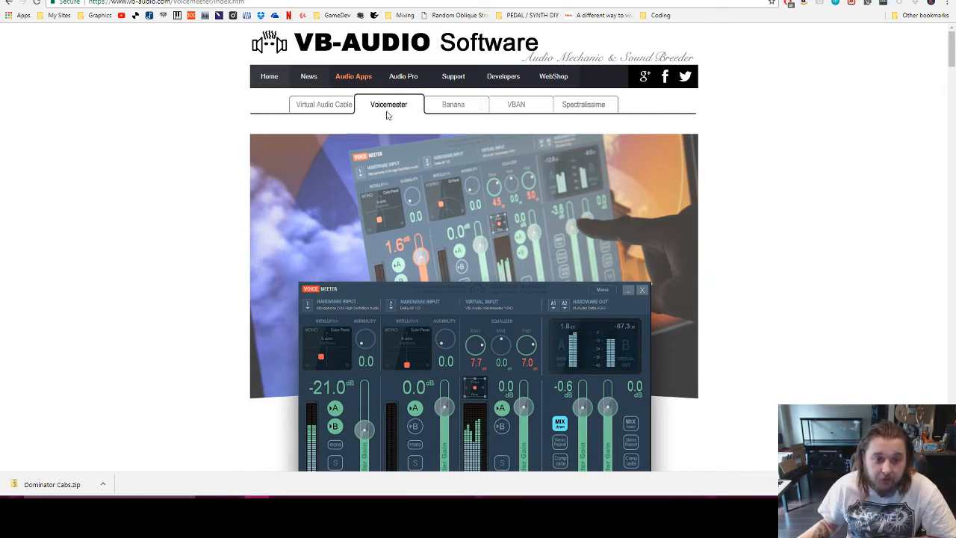
pyautogui.moveTo(394, 111)
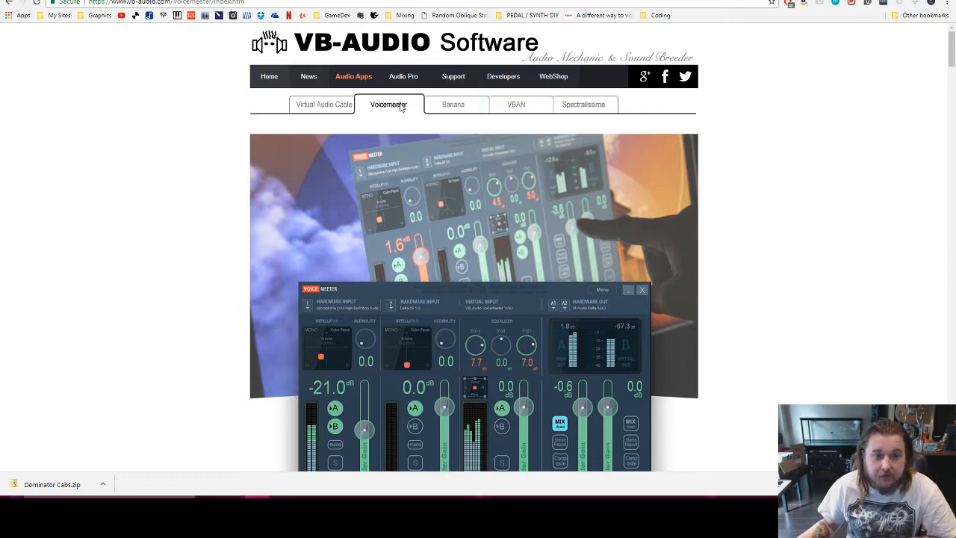
pyautogui.moveTo(324, 105)
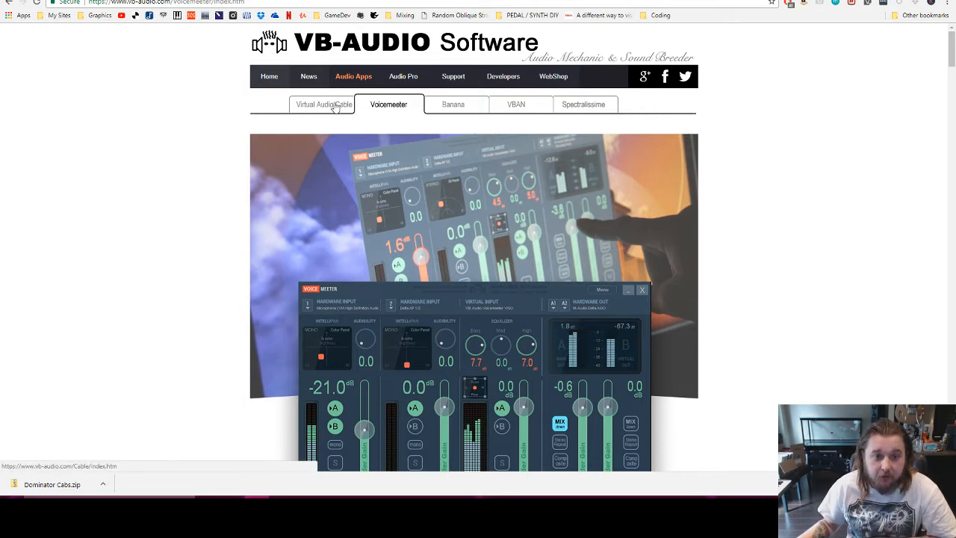
pyautogui.click(323, 103)
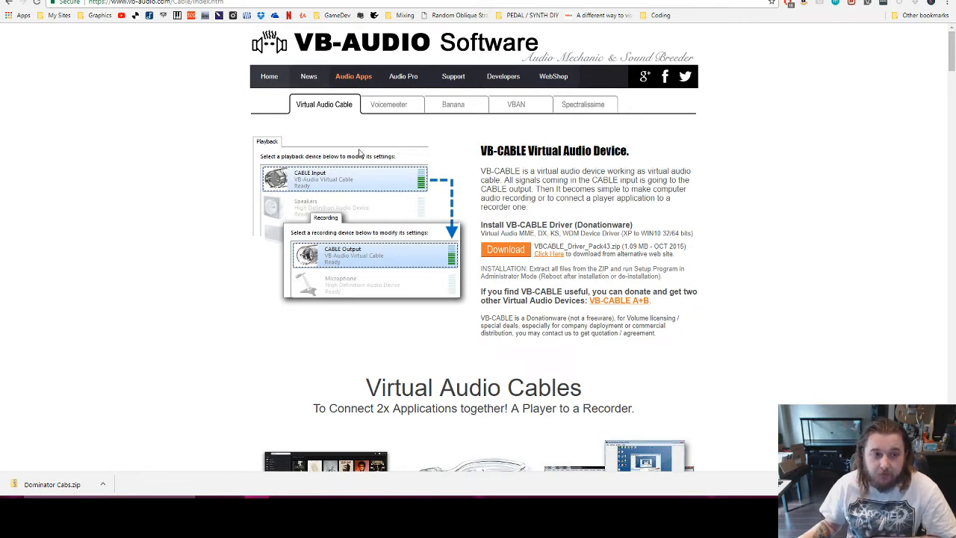
pyautogui.moveTo(567, 413)
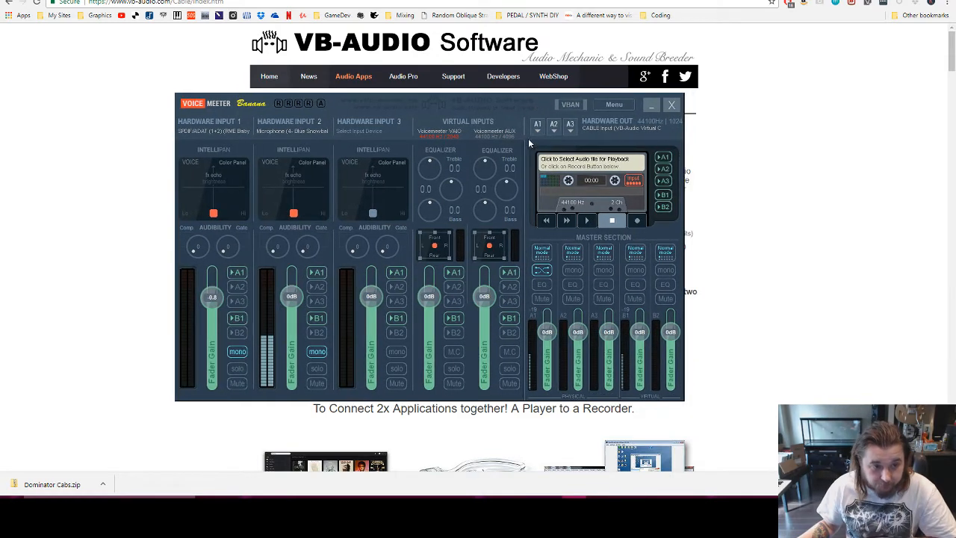
# Review the WDM, KS and MME device choices for Hardware Input 1
pyautogui.click(213, 125)
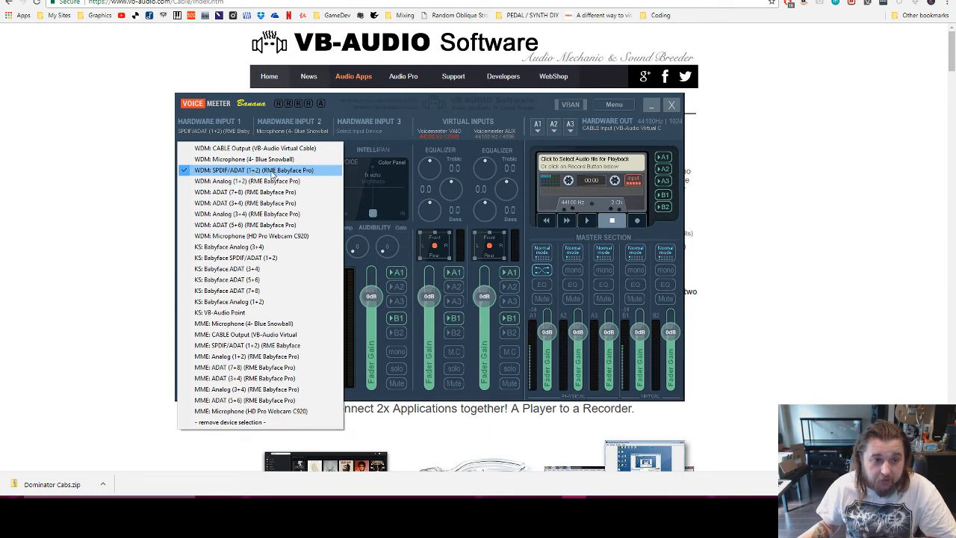
pyautogui.moveTo(239, 173)
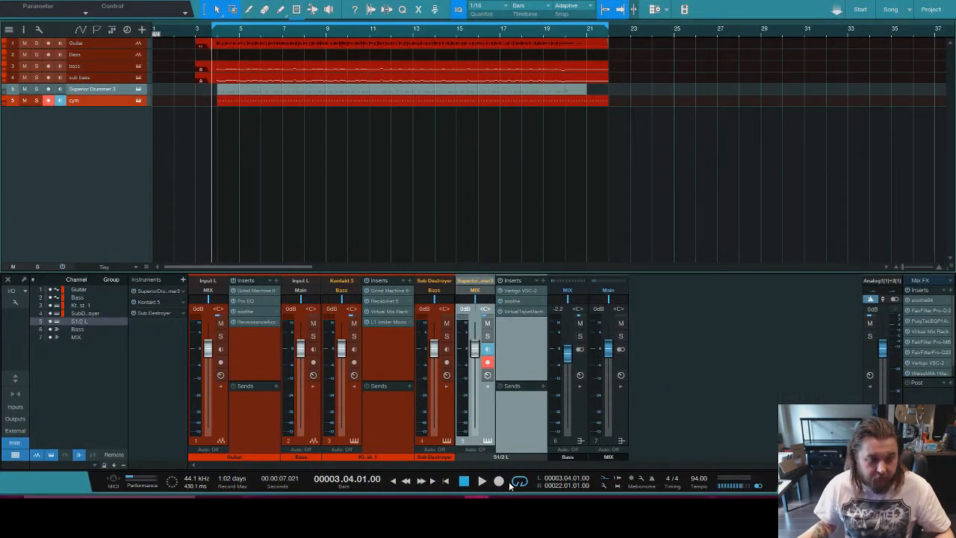
# Bring up RME TotalMix FX beside Studio One and start song playback
pyautogui.click(481, 480)
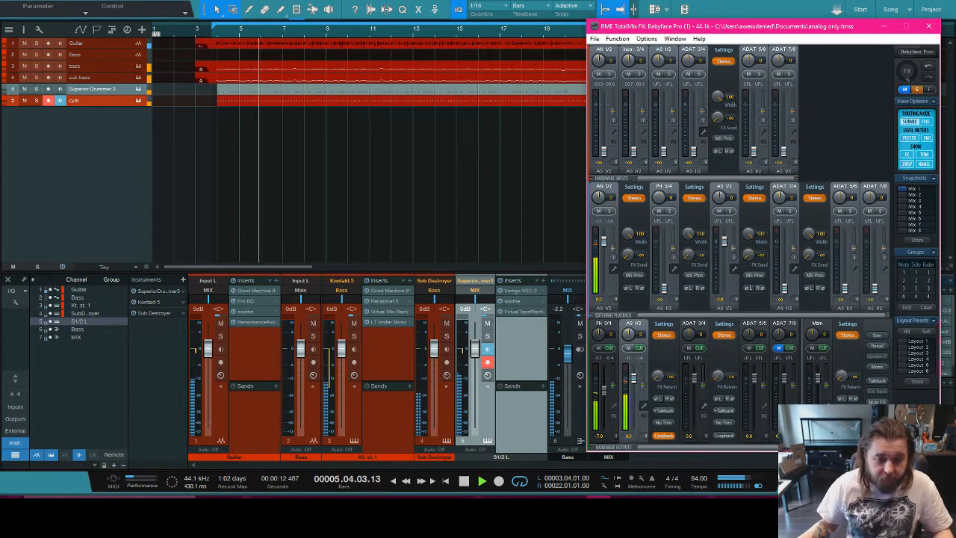
pyautogui.click(482, 481)
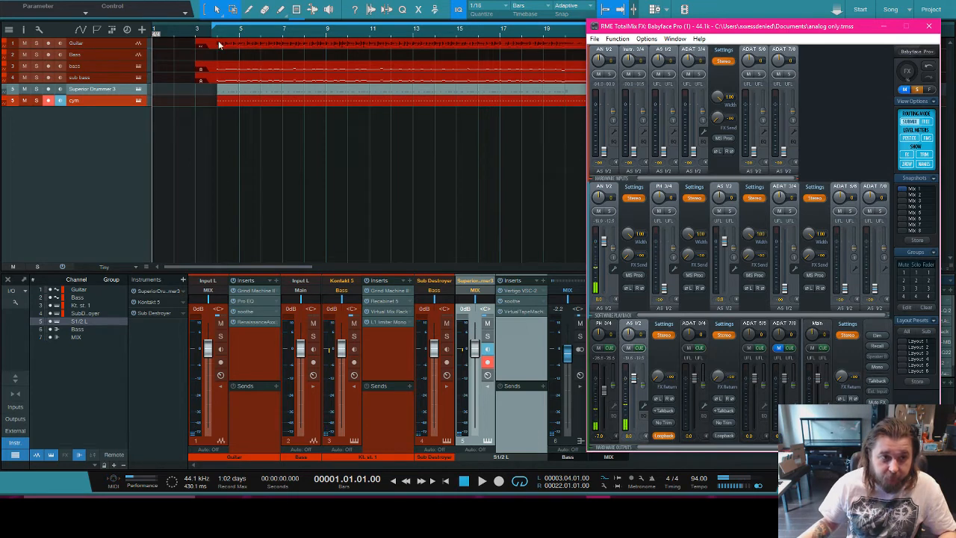
pyautogui.click(463, 481)
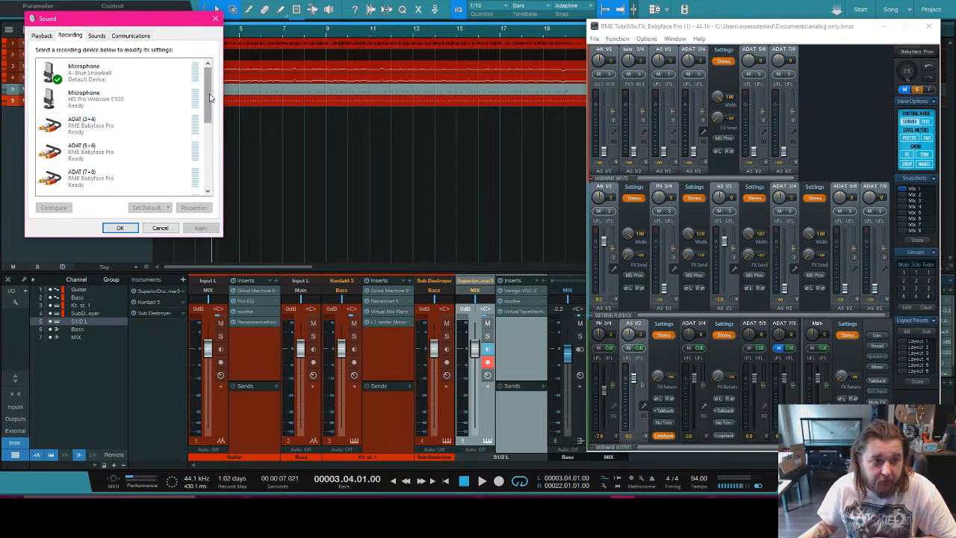
# Scroll the Recording devices list down to VB-Audio CABLE Output
pyautogui.scroll(-3)
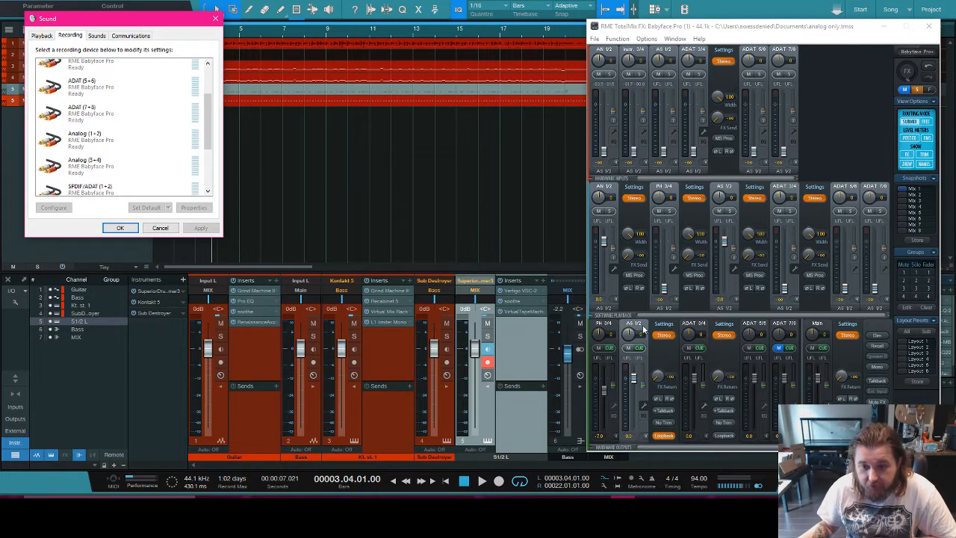
pyautogui.scroll(-3)
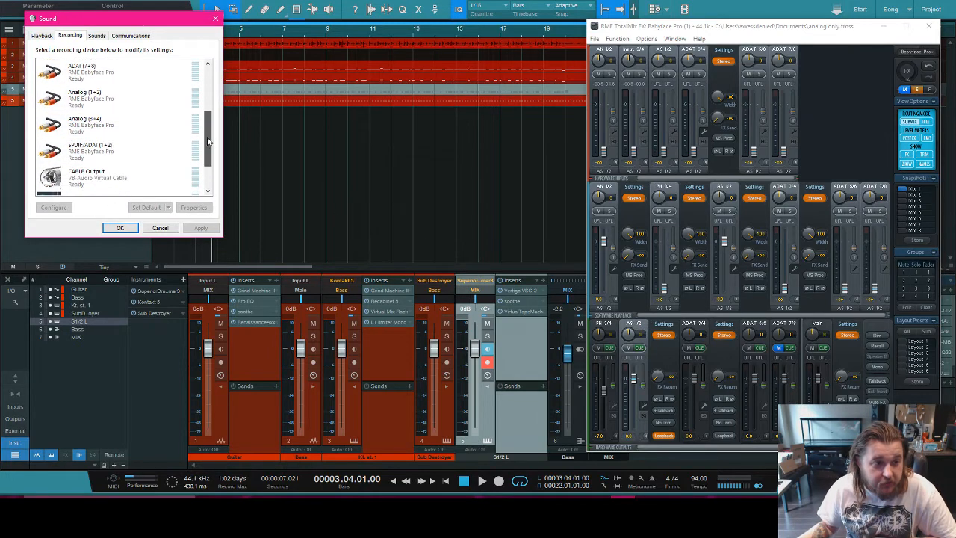
pyautogui.click(112, 151)
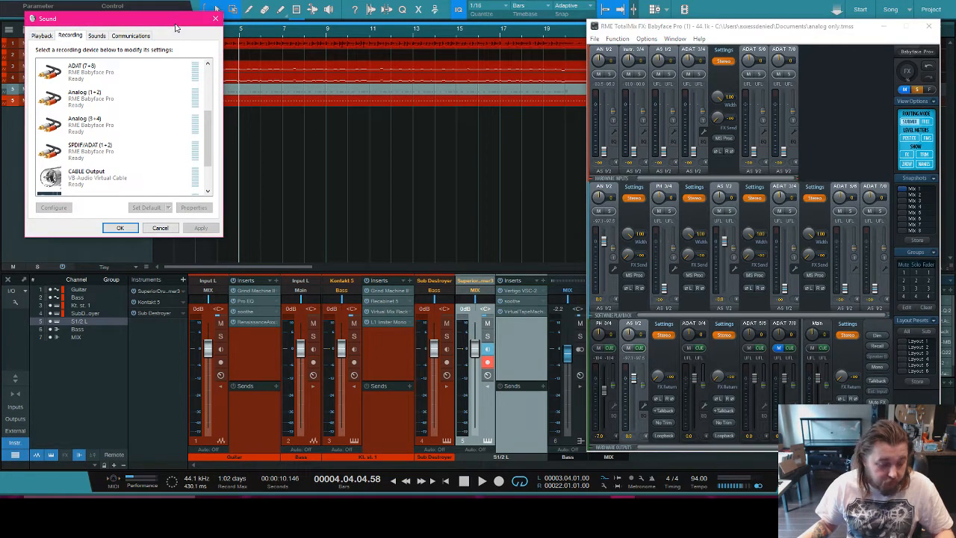
pyautogui.click(112, 151)
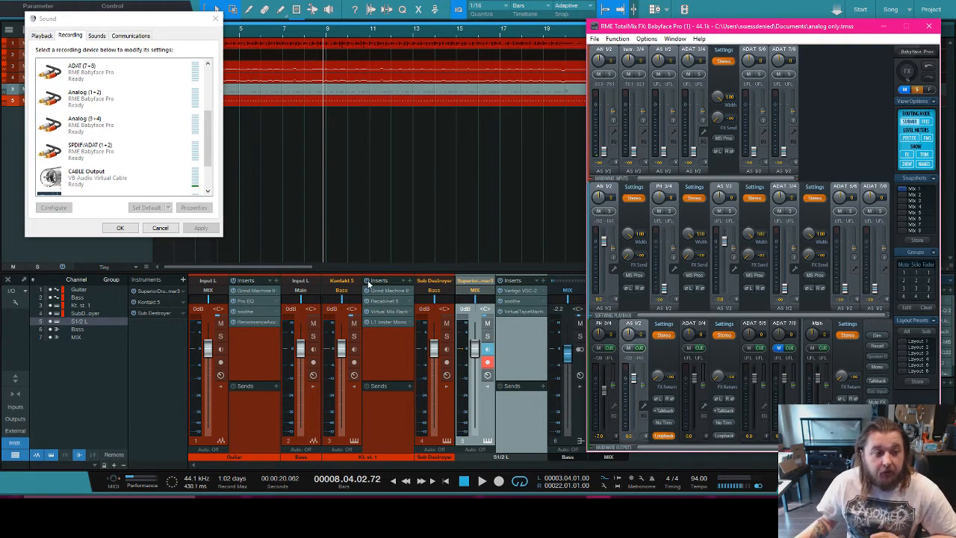
pyautogui.click(116, 151)
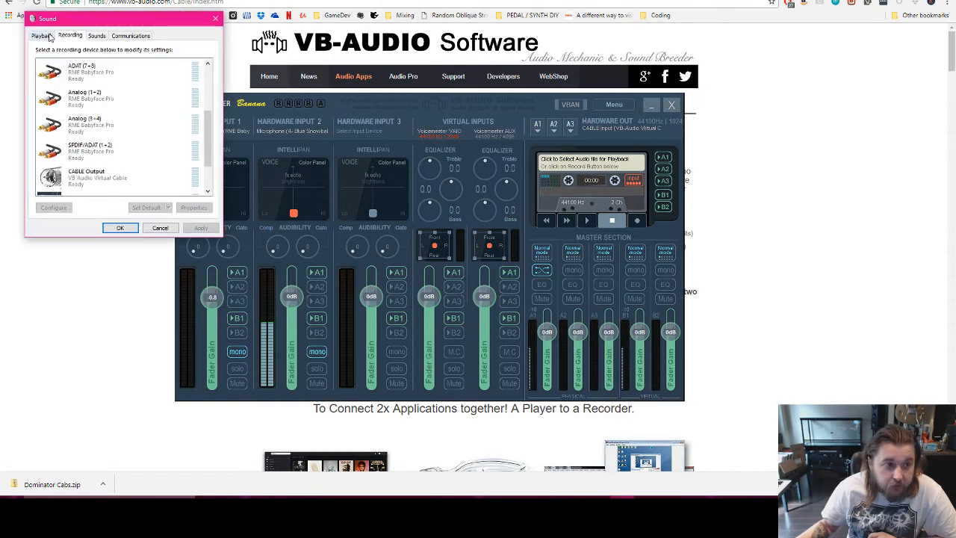
pyautogui.click(41, 35)
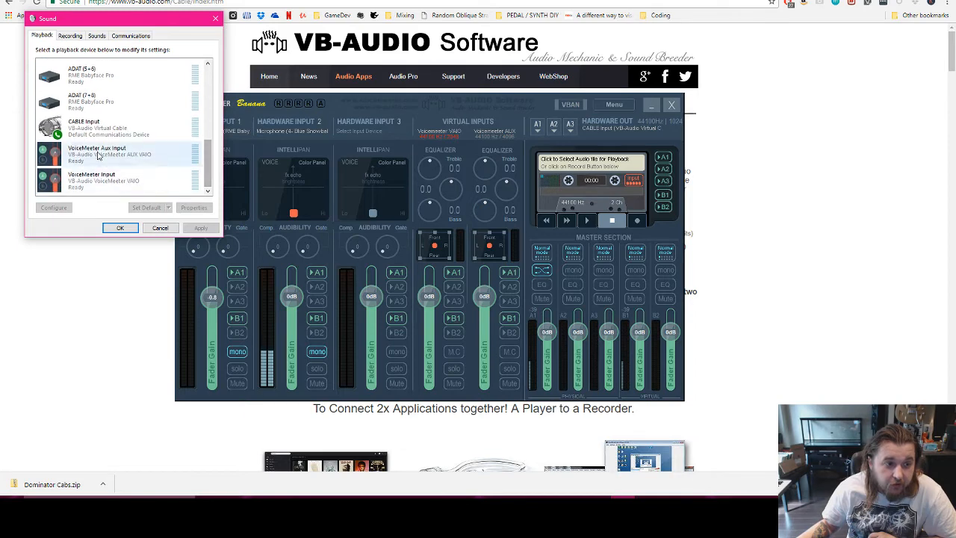
pyautogui.click(194, 207)
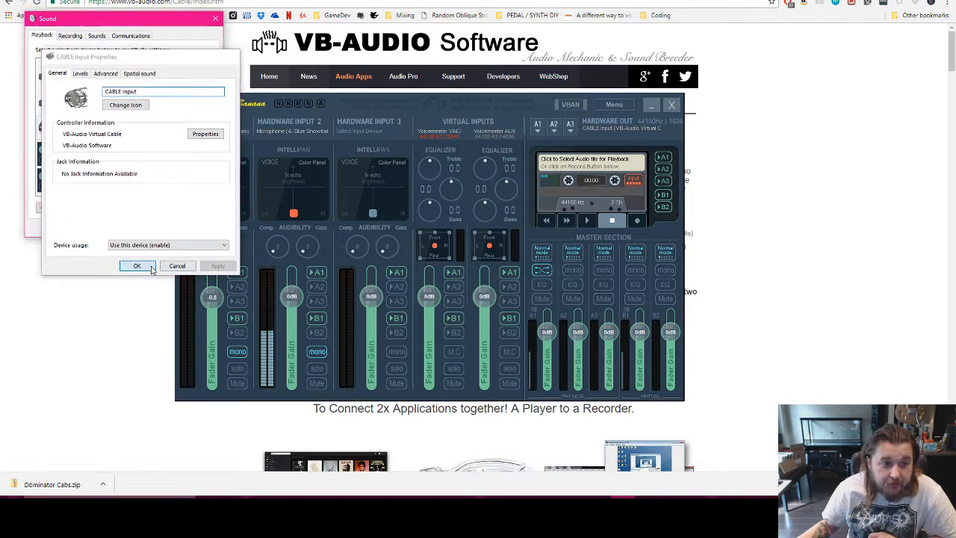
pyautogui.click(80, 74)
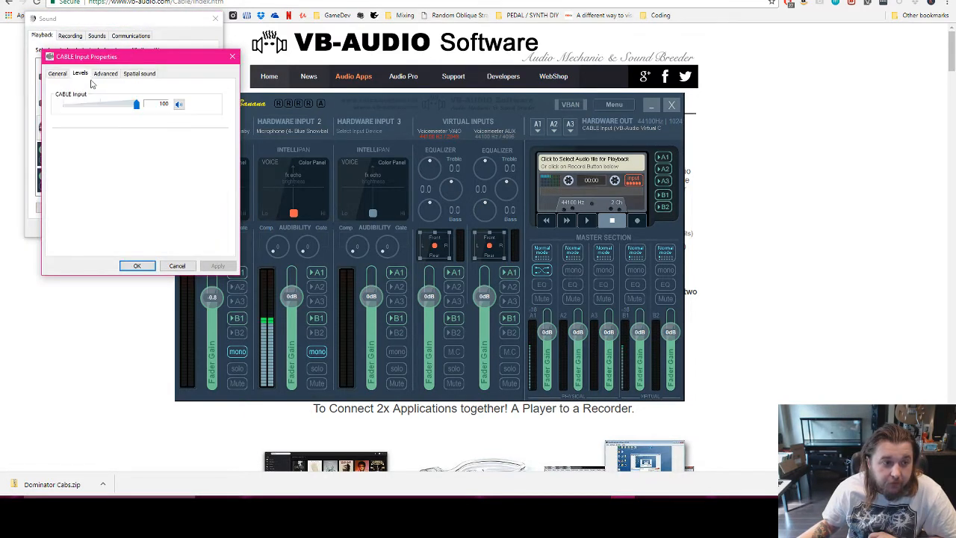
pyautogui.click(178, 266)
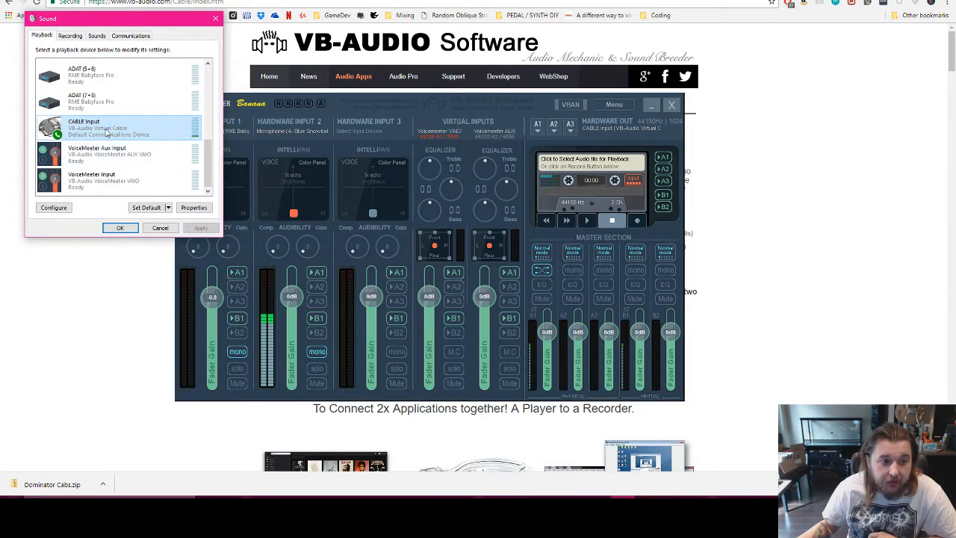
pyautogui.moveTo(346, 157)
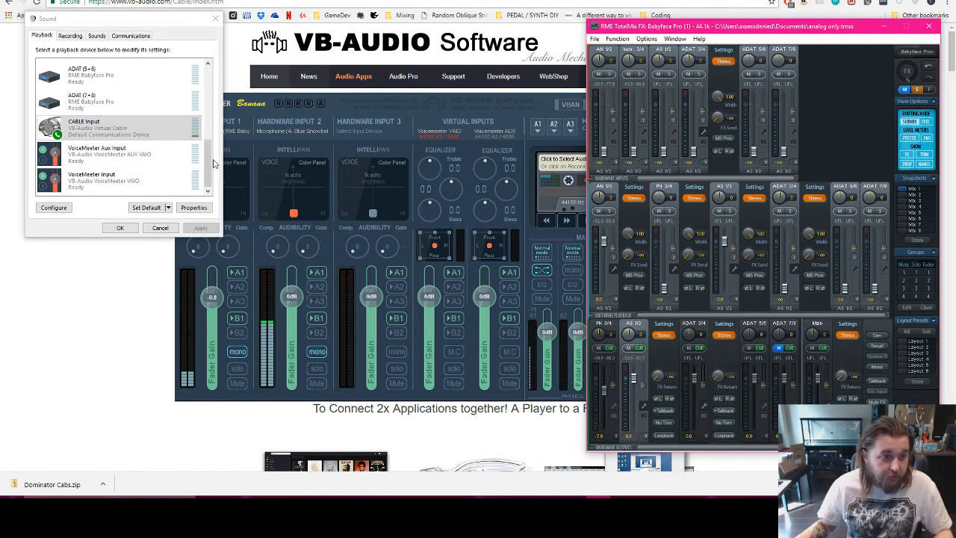
# Enable Loopback on the TotalMix hardware output strip
pyautogui.click(97, 127)
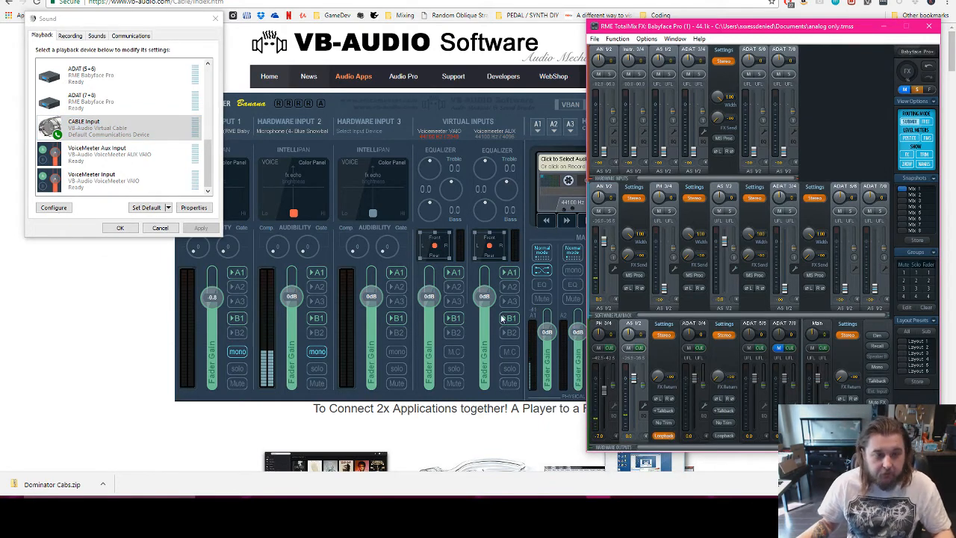
pyautogui.moveTo(472, 429)
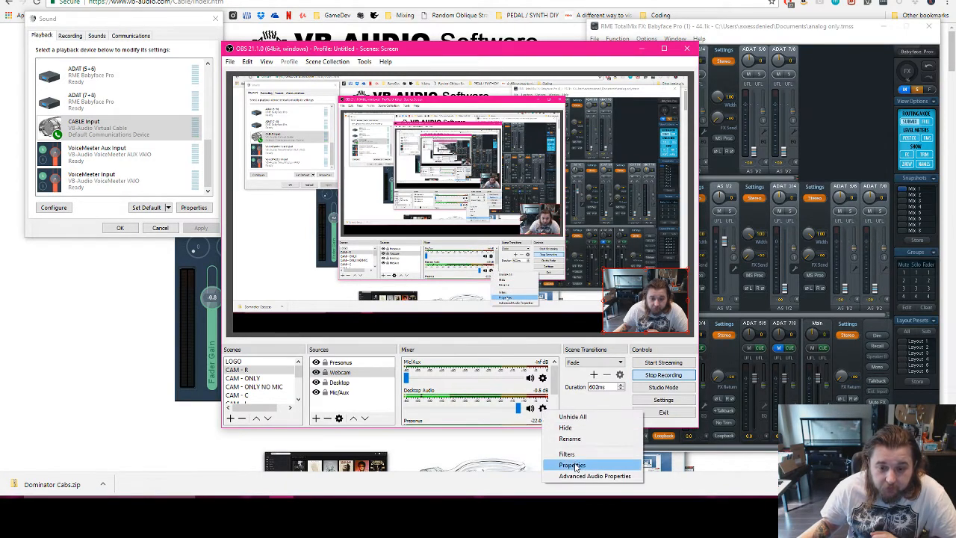
# Set the OBS Desktop Audio device to CABLE Input (VB-Audio Virtual Cable)
pyautogui.click(571, 465)
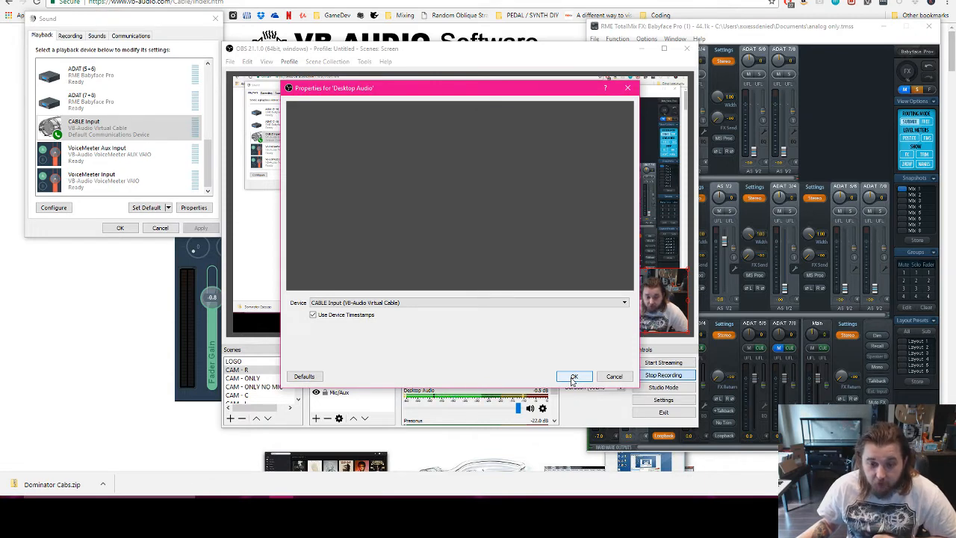
pyautogui.click(574, 376)
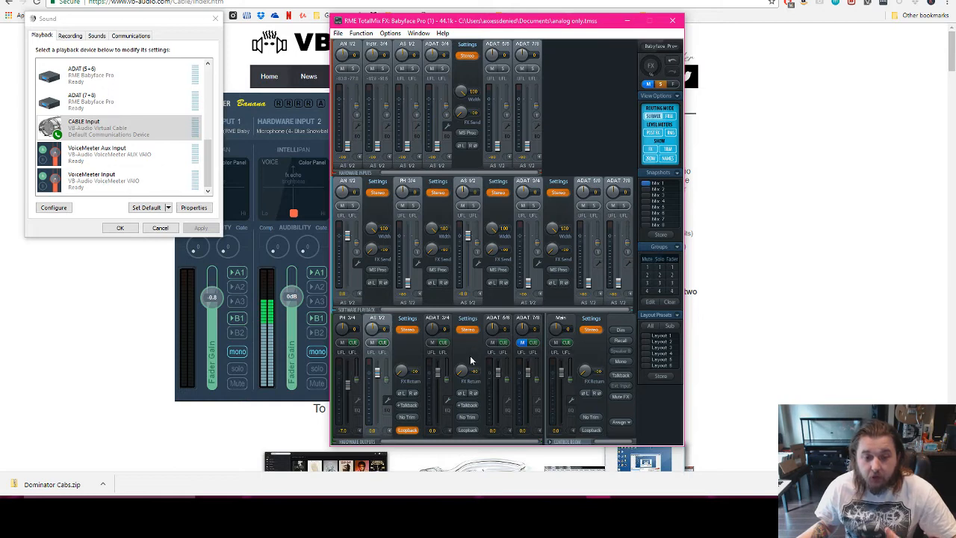
pyautogui.moveTo(463, 350)
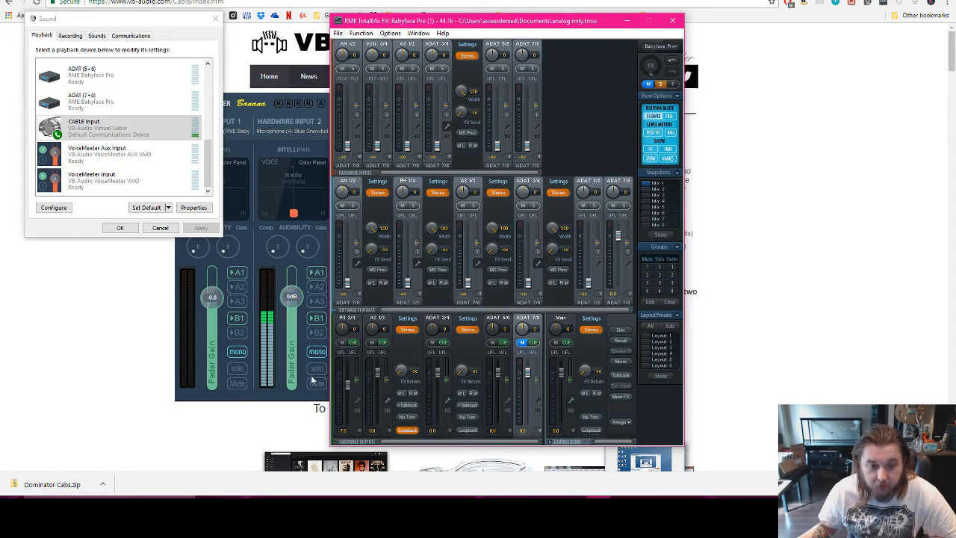
pyautogui.moveTo(430, 396)
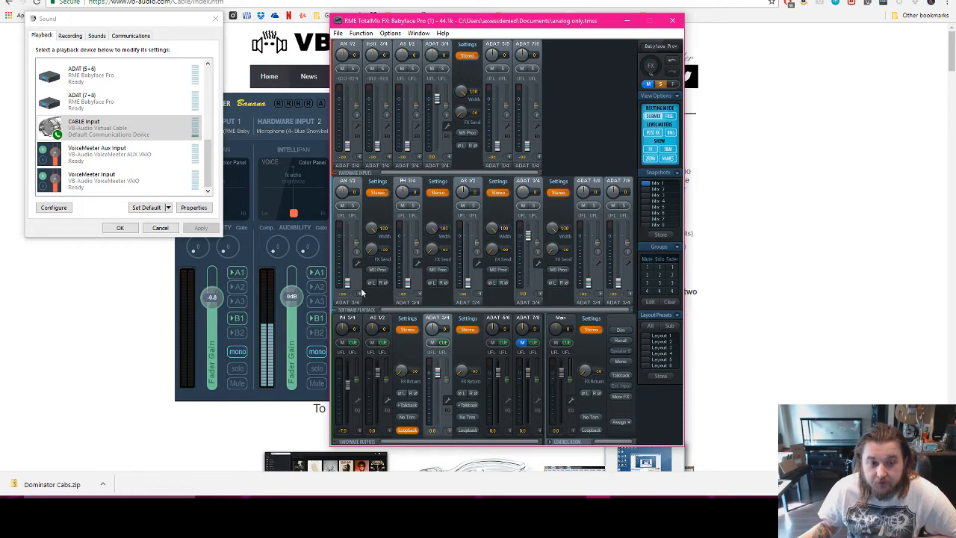
pyautogui.moveTo(370, 273)
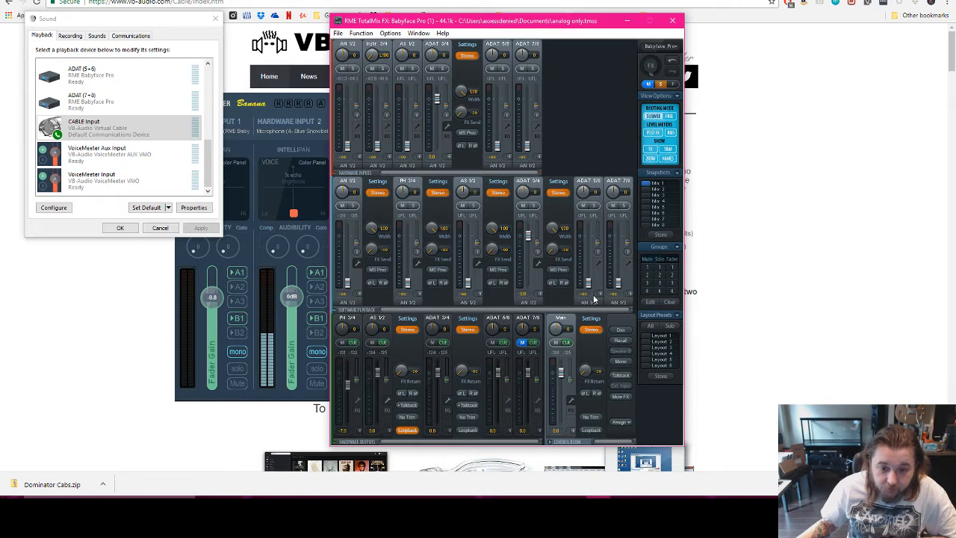
# Select the Main (AN 1/2) output strip to display its submix
pyautogui.click(112, 177)
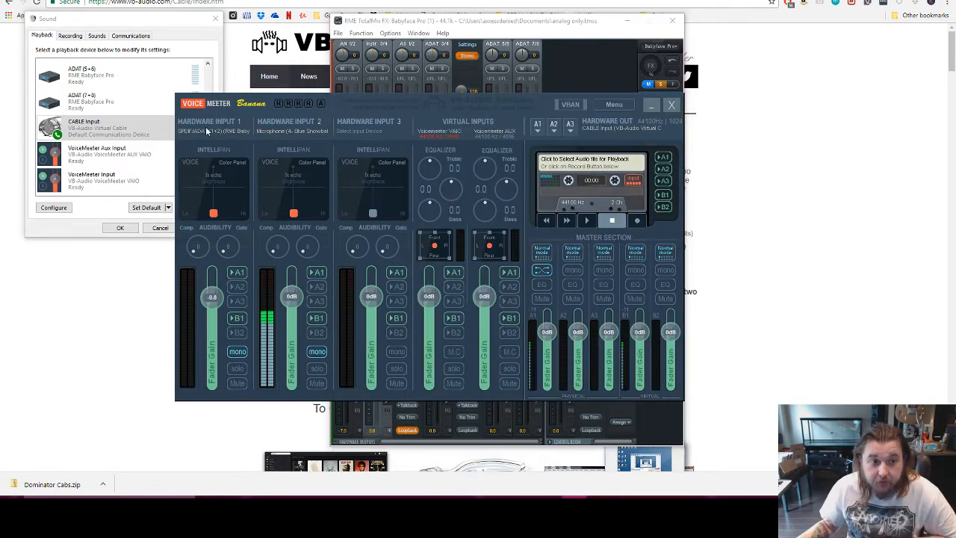
# Assign SPDIF/ADAT (1+2) as the device for Hardware Input 1
pyautogui.click(214, 131)
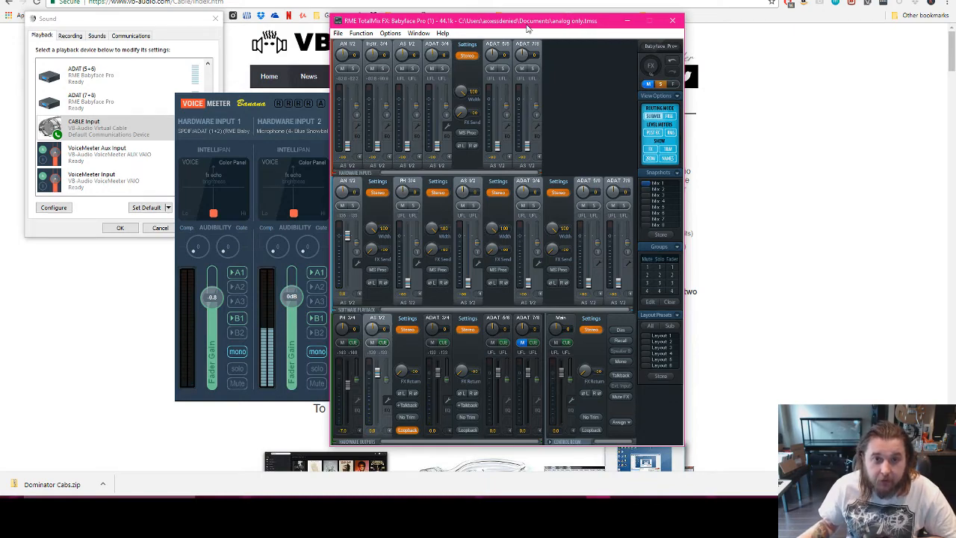
# Drag the TotalMix FX mixer window to a new screen position
pyautogui.moveTo(527, 28); pyautogui.dragTo(495, 47)
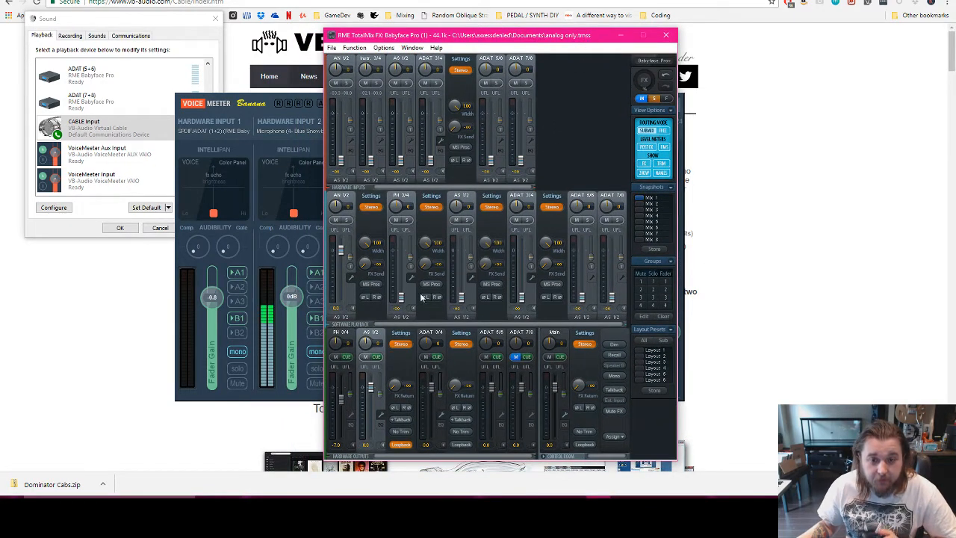
pyautogui.moveTo(382, 340)
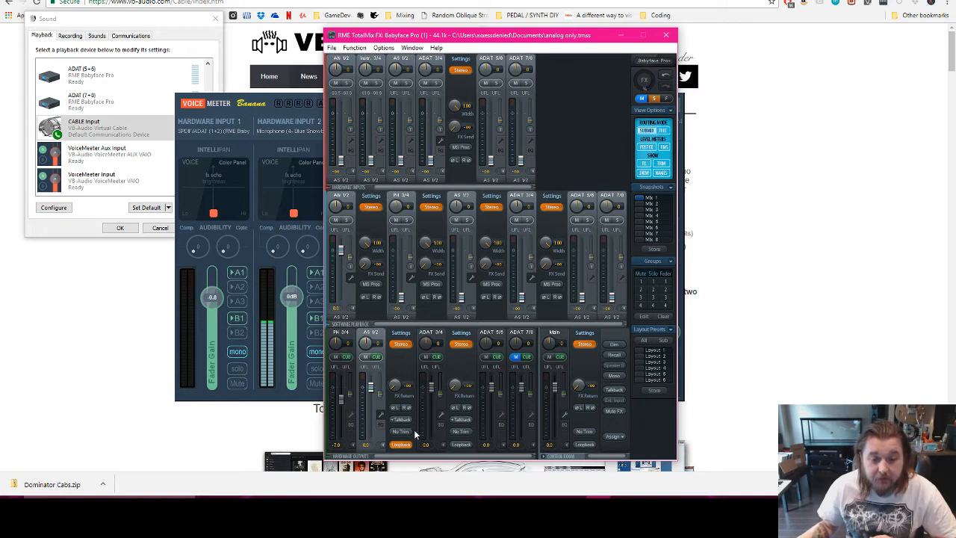
pyautogui.moveTo(577, 490)
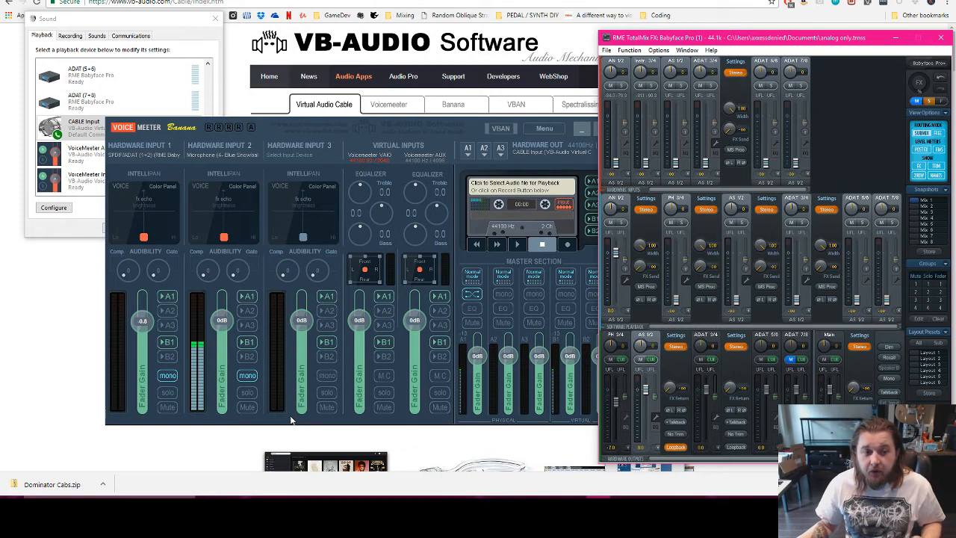
pyautogui.moveTo(280, 424)
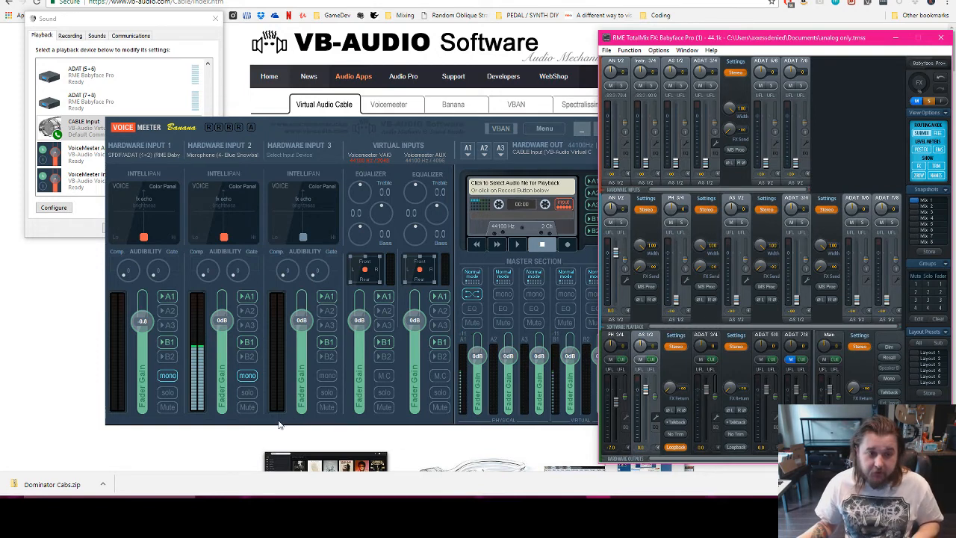